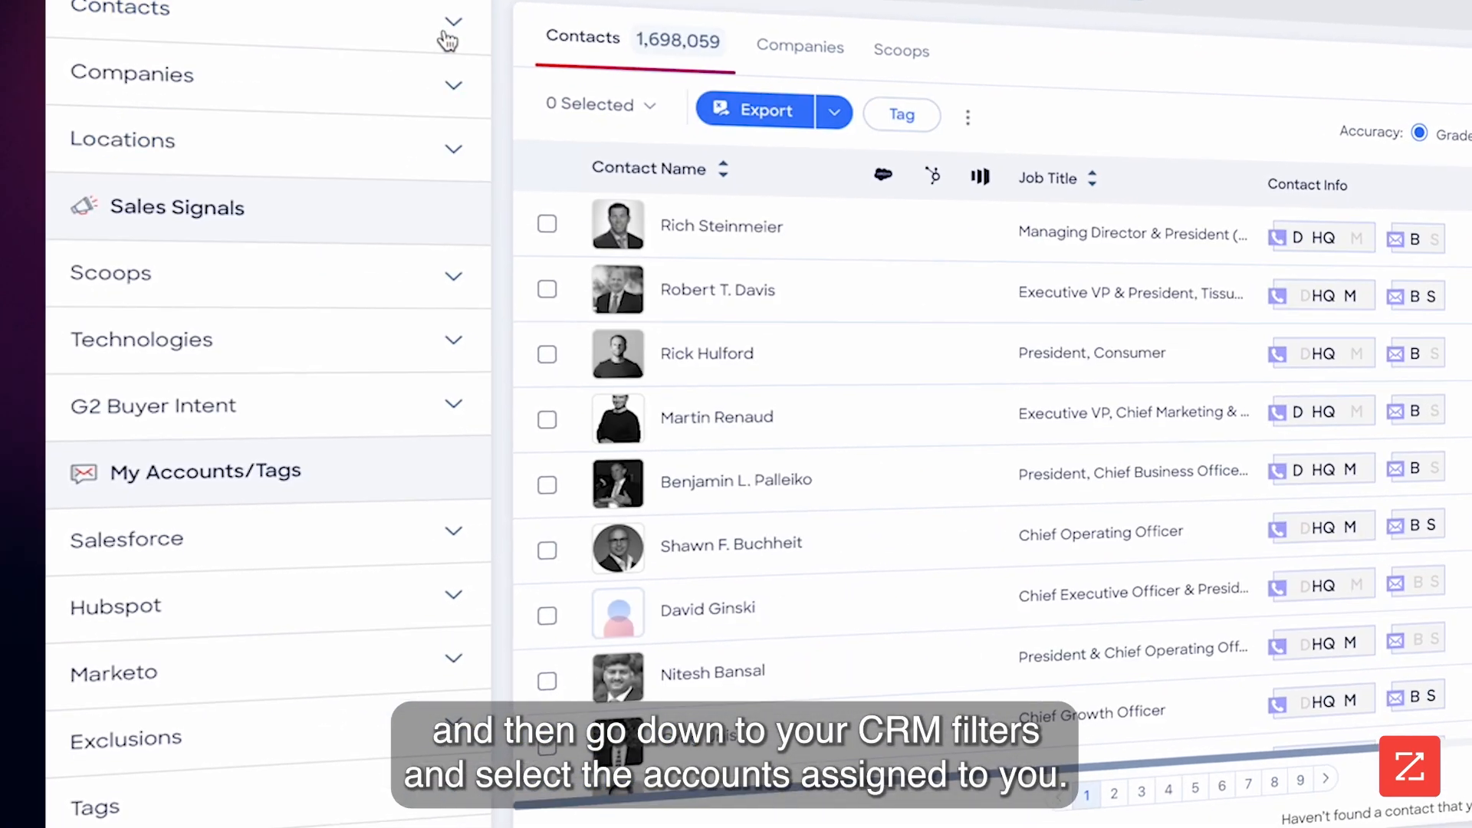
Restrict the contact results to buying committee members only
left_click(126, 538)
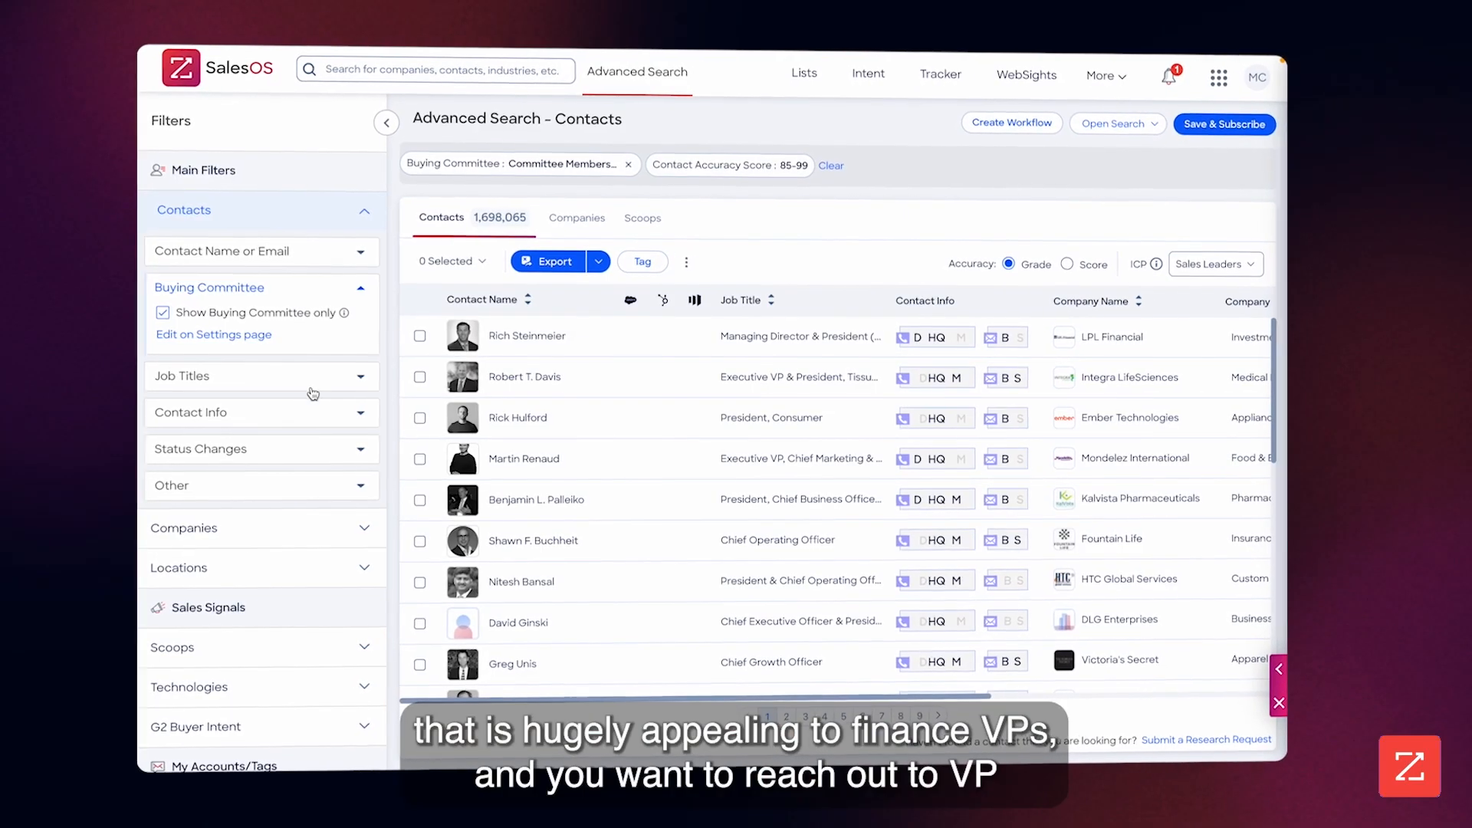
Add the VP-Level management filter, narrowing results to 293,385 contacts
left_click(155, 533)
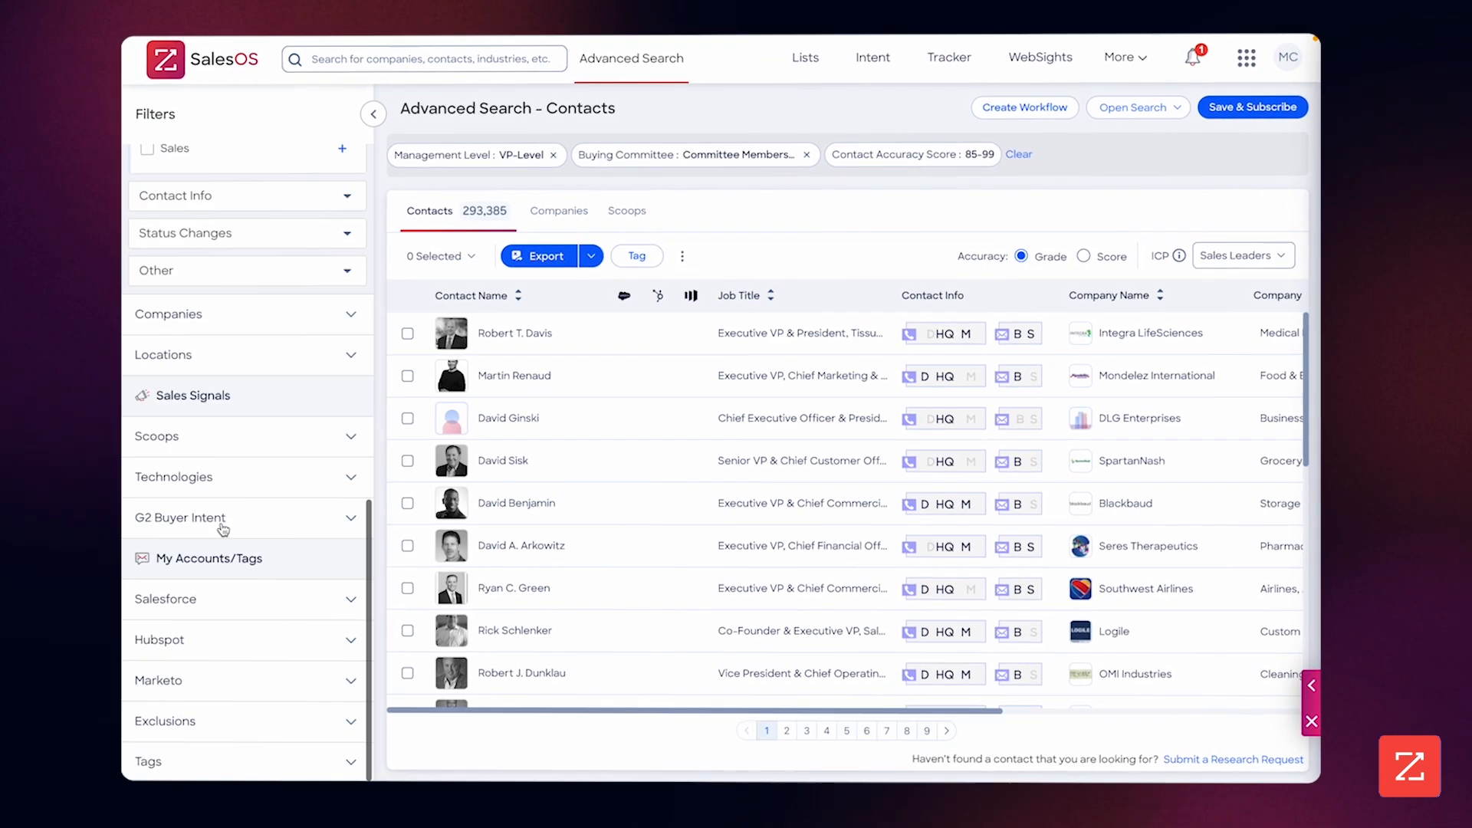
left_click(165, 600)
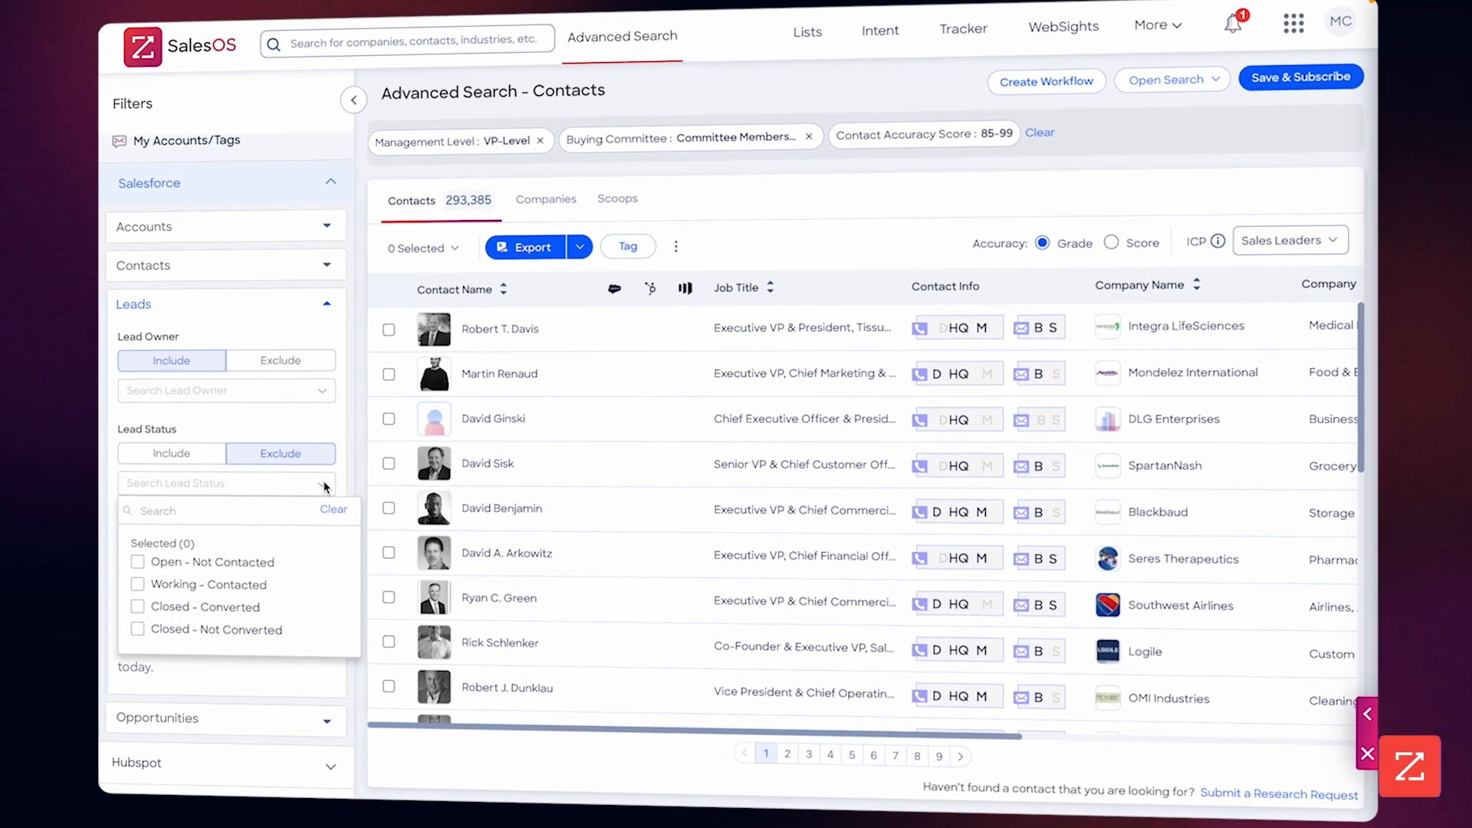
Exclude contacts whose Salesforce lead status is 'Open - Not Contacted'
left_click(137, 561)
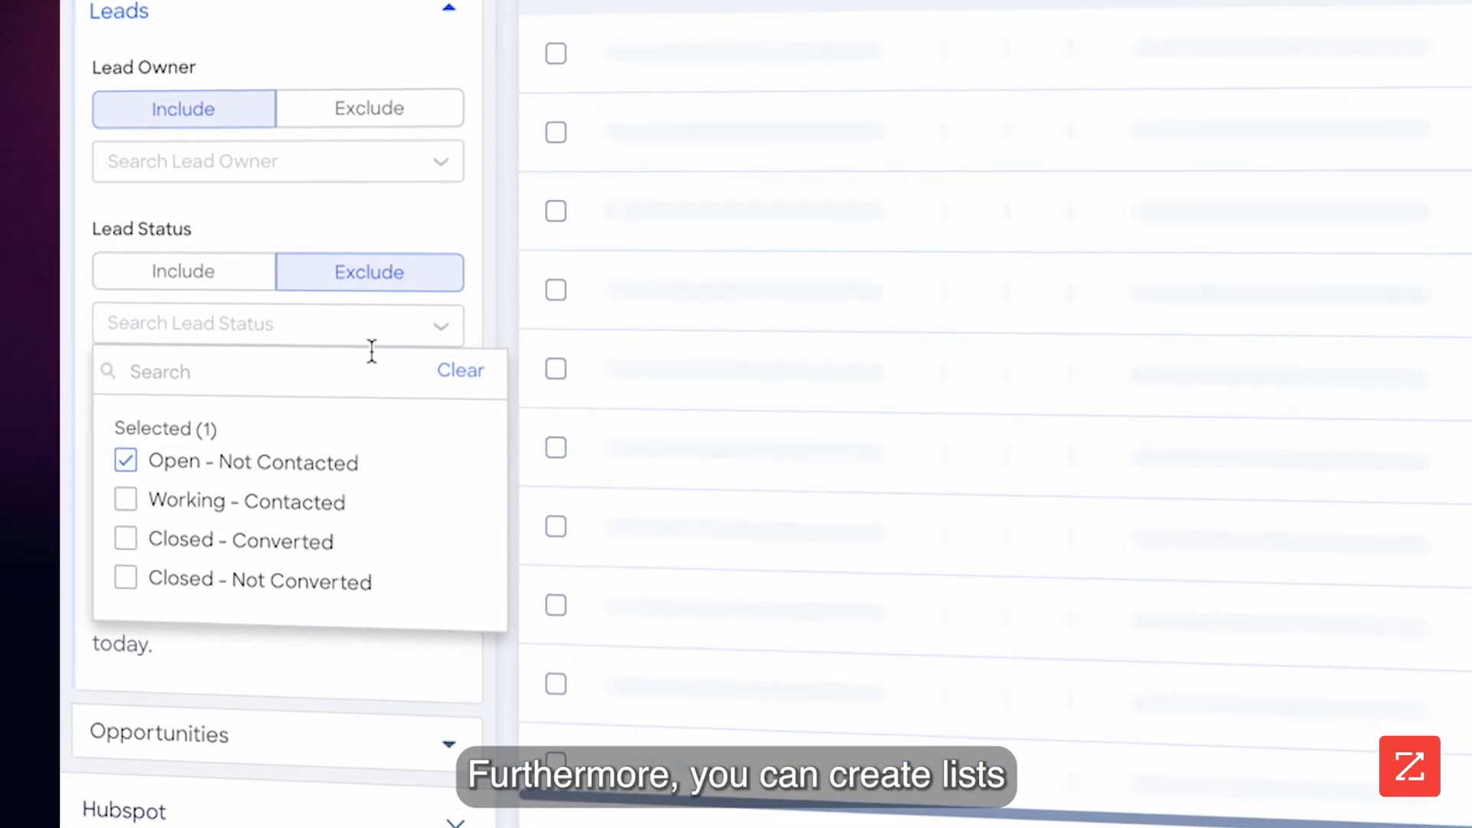